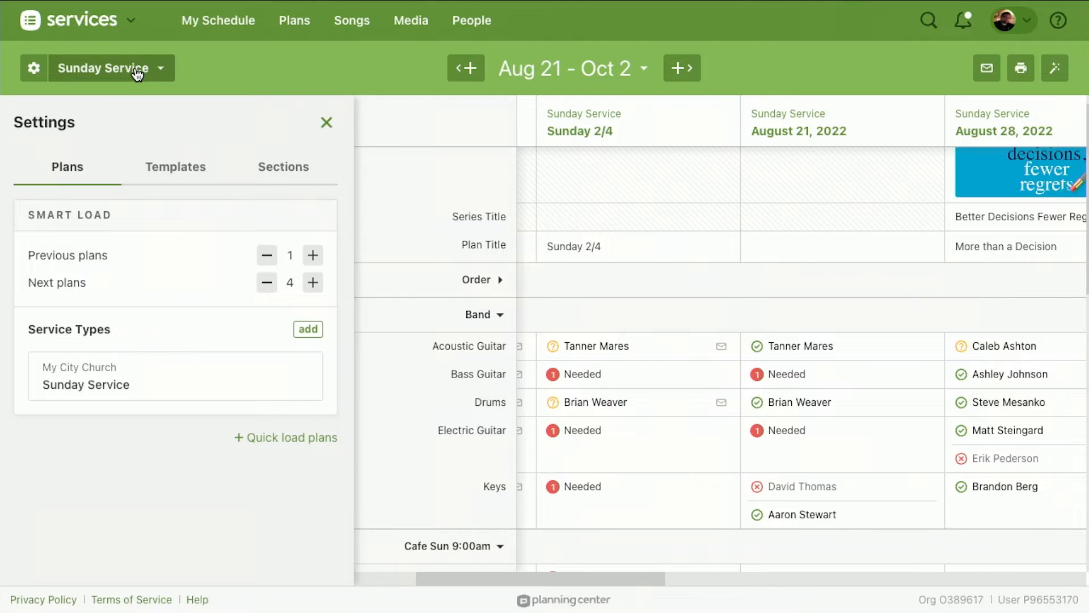
Create a new custom matrix from the matrix dropdown and name it 'Security Matrix'
{"action": "left_click", "coordinate": [104, 68]}
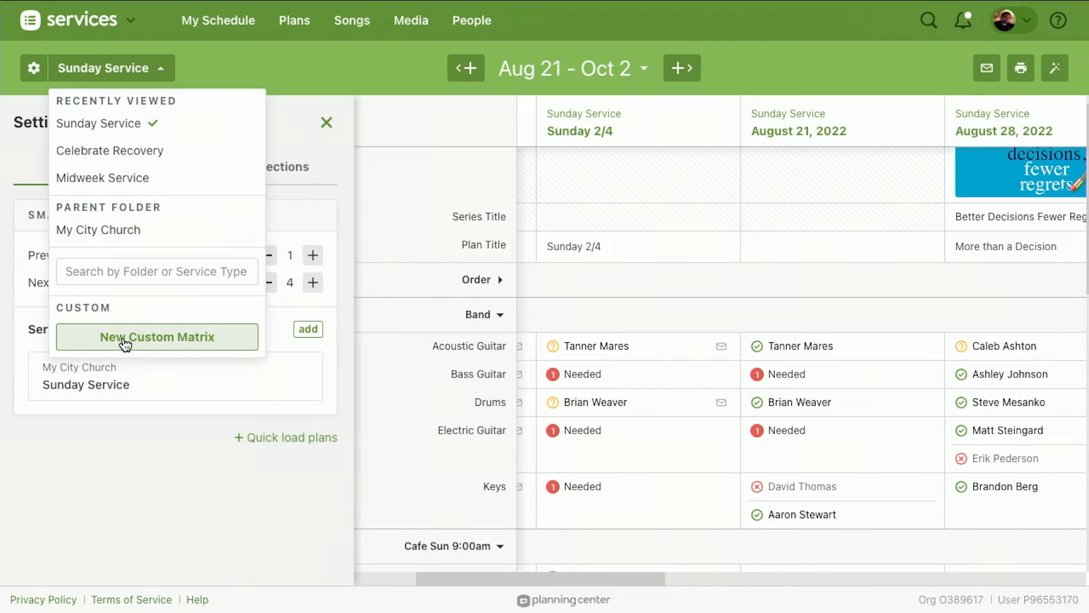
{"action": "left_click", "coordinate": [157, 337]}
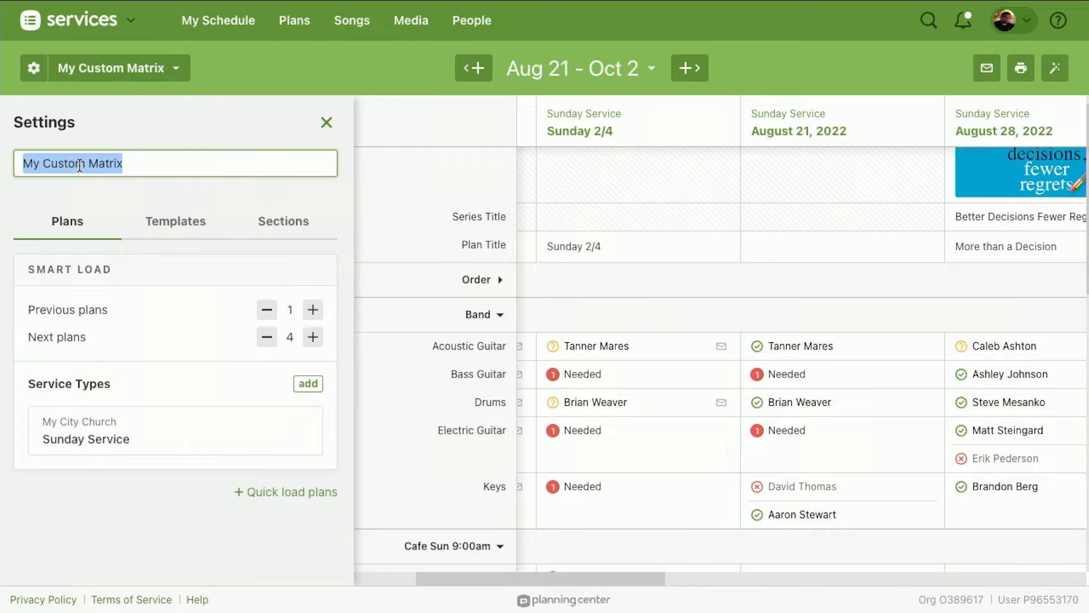
{"action": "type", "text": "Security Ma"}
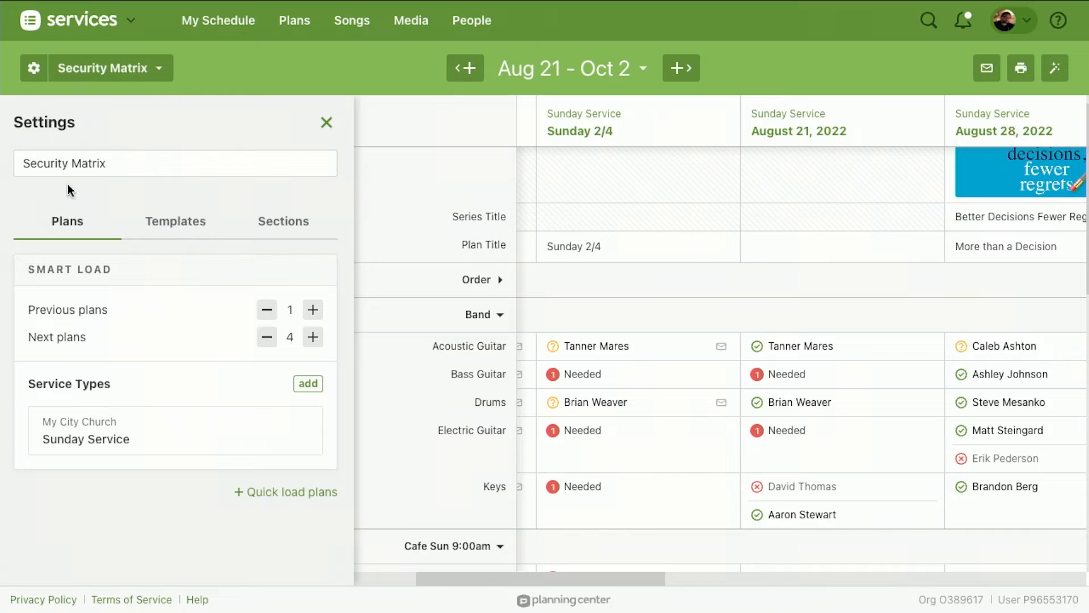
Confirm the name and set Smart Load to 0 previous plans and 2 next plans
{"action": "left_click", "coordinate": [174, 163]}
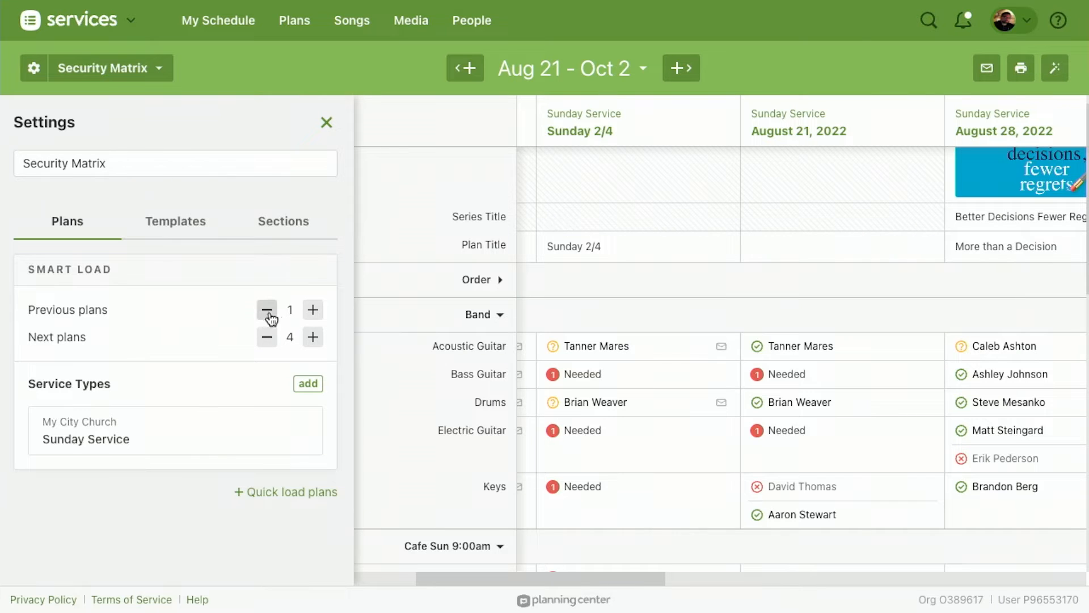
{"action": "left_click", "coordinate": [267, 308]}
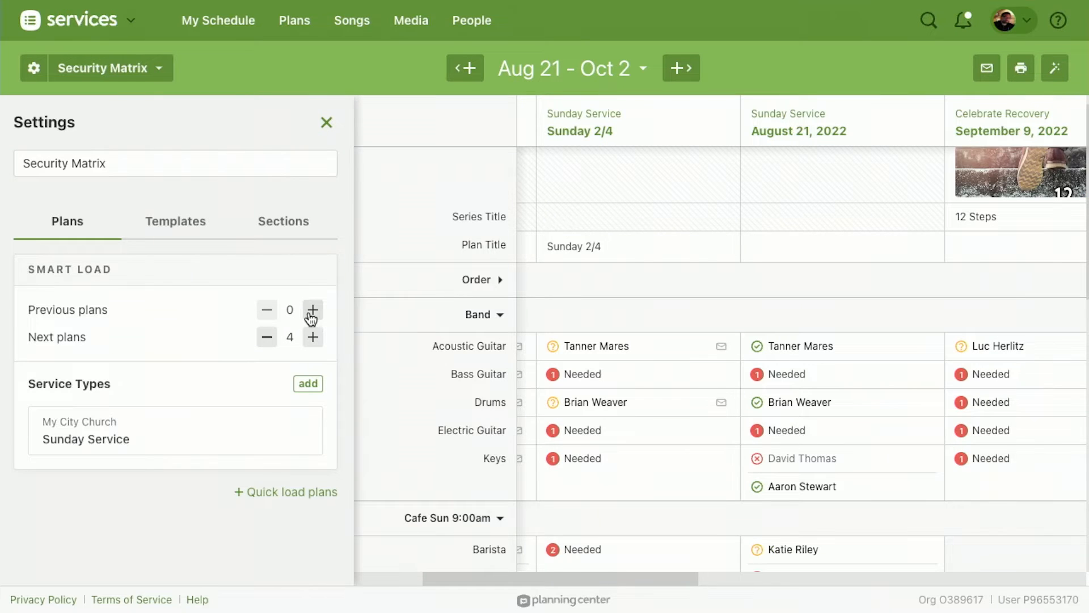
{"action": "left_click", "coordinate": [267, 337]}
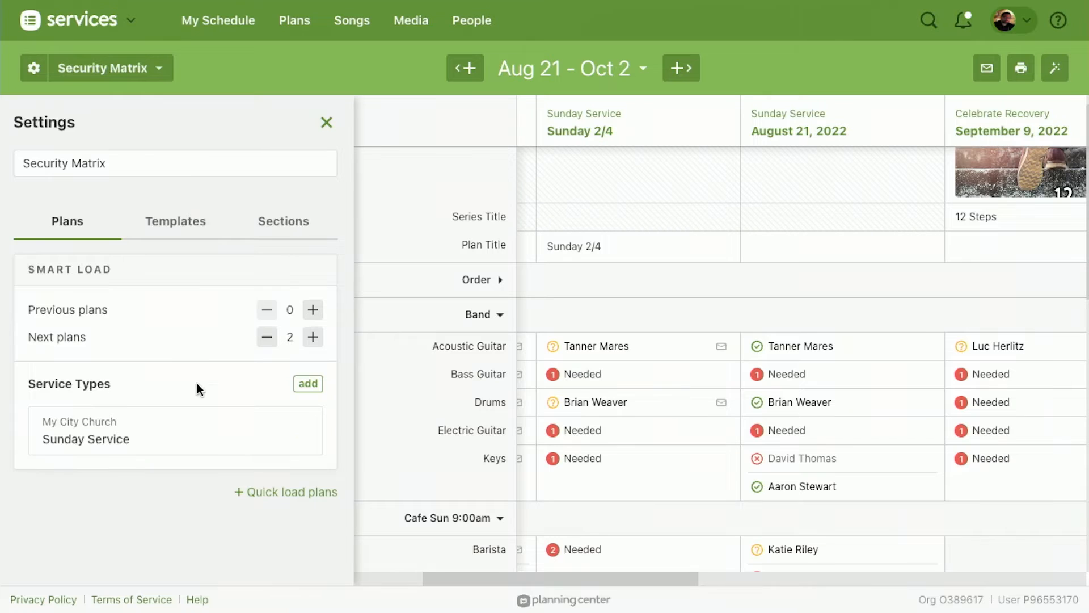
{"action": "mouse_move", "coordinate": [225, 412]}
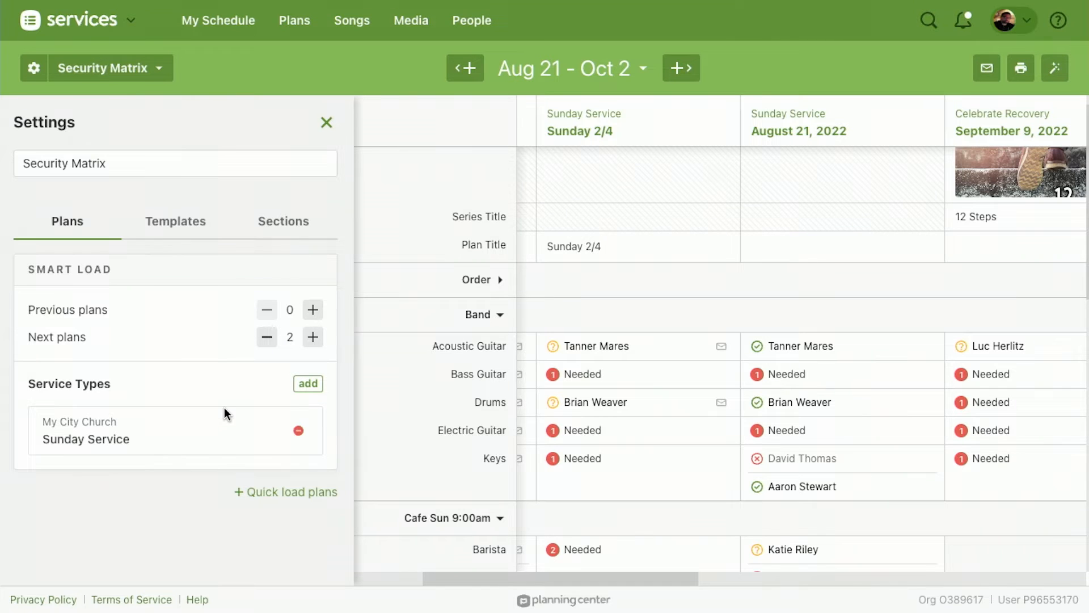
{"action": "mouse_move", "coordinate": [270, 421]}
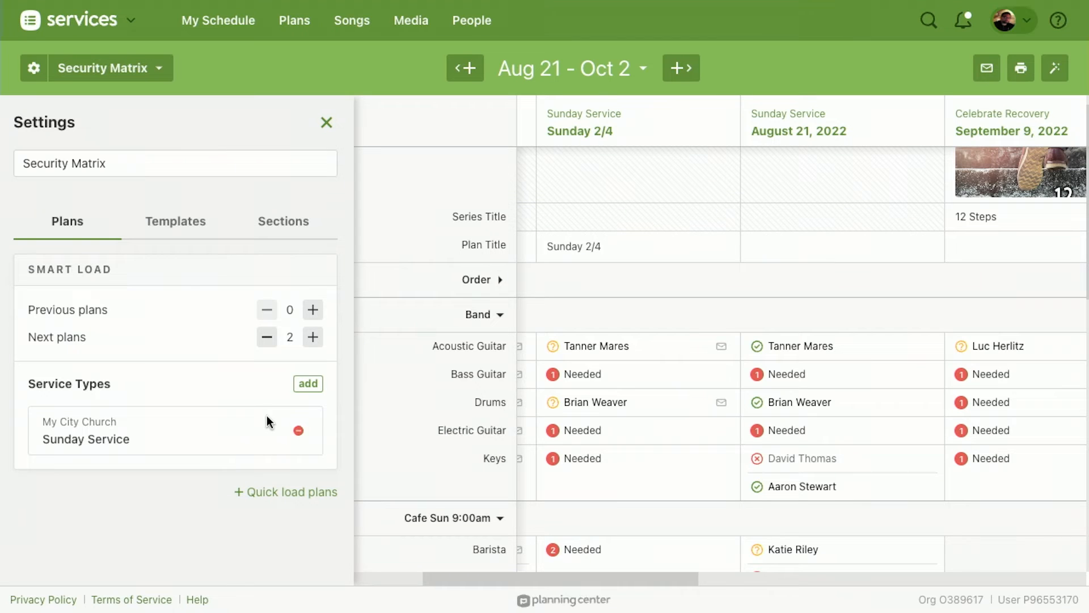
Add Midweek Service, Celebrate Recovery and Children's Ministry service types alongside Sunday Service
{"action": "left_click", "coordinate": [308, 383]}
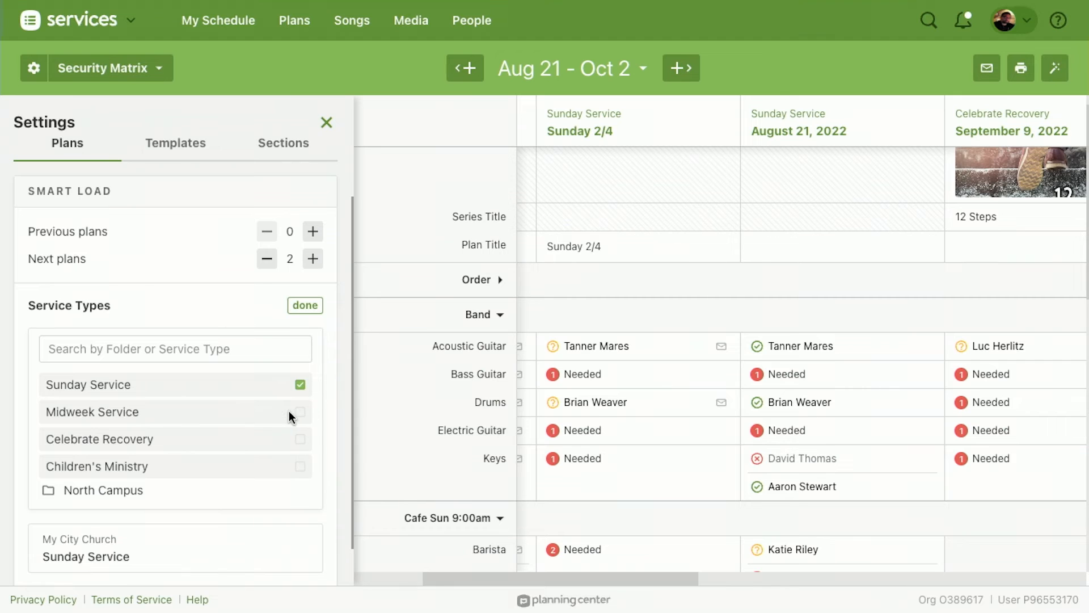
{"action": "left_click", "coordinate": [299, 411]}
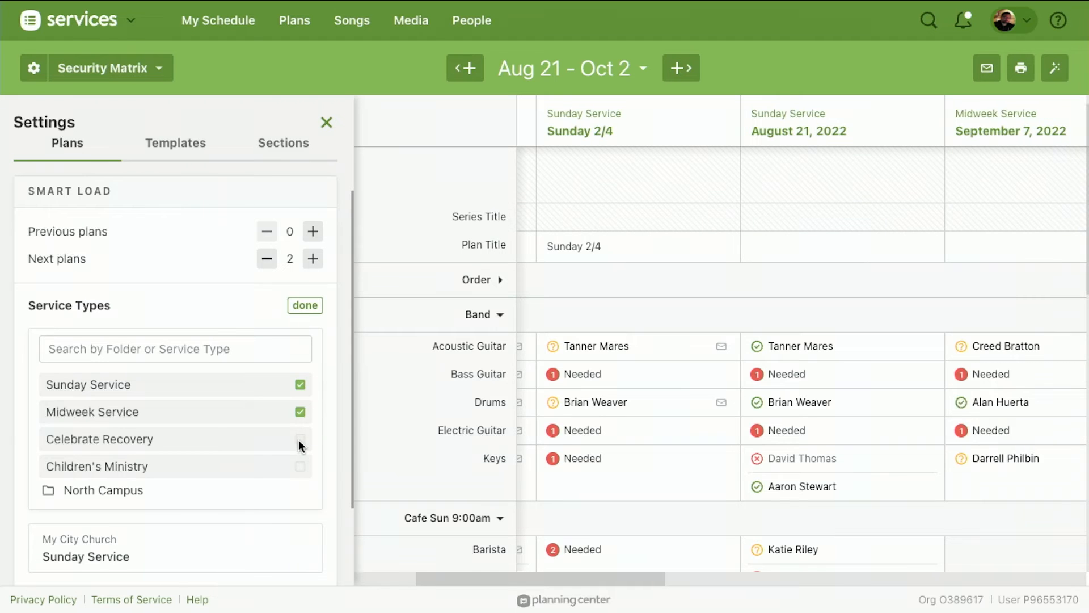
{"action": "left_click", "coordinate": [300, 438]}
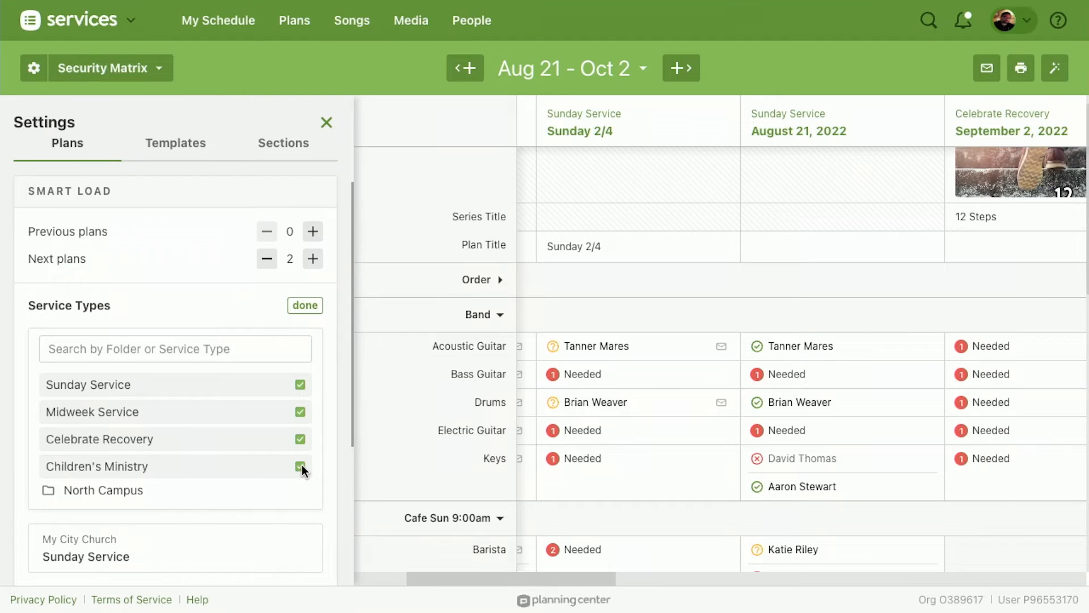
{"action": "left_click", "coordinate": [304, 305]}
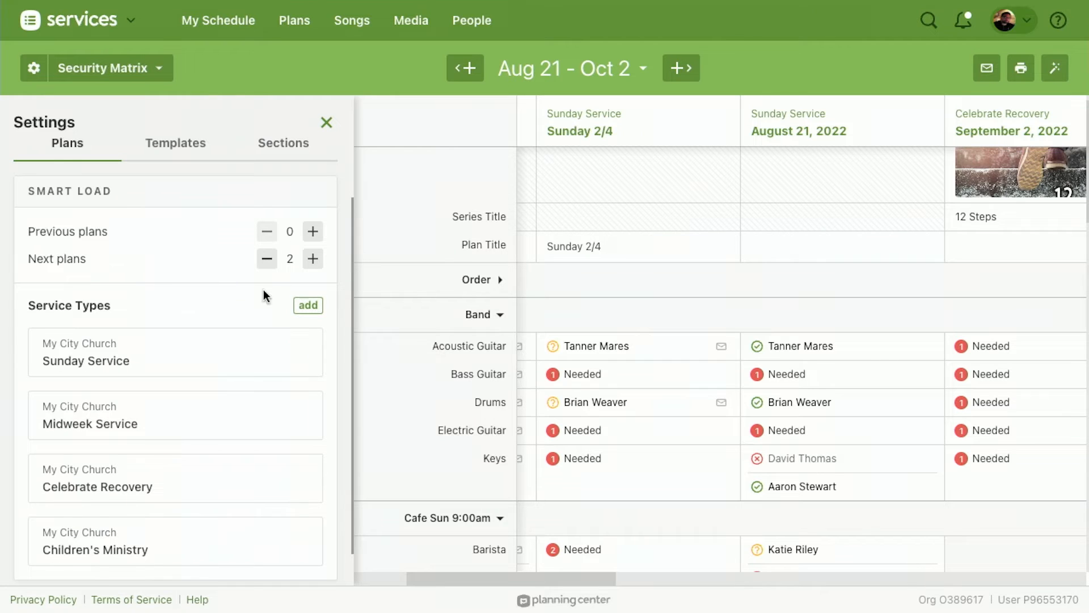
In Sections, hide Details and the Band, Cafe and Tech Team so only Security shows
{"action": "left_click", "coordinate": [283, 143]}
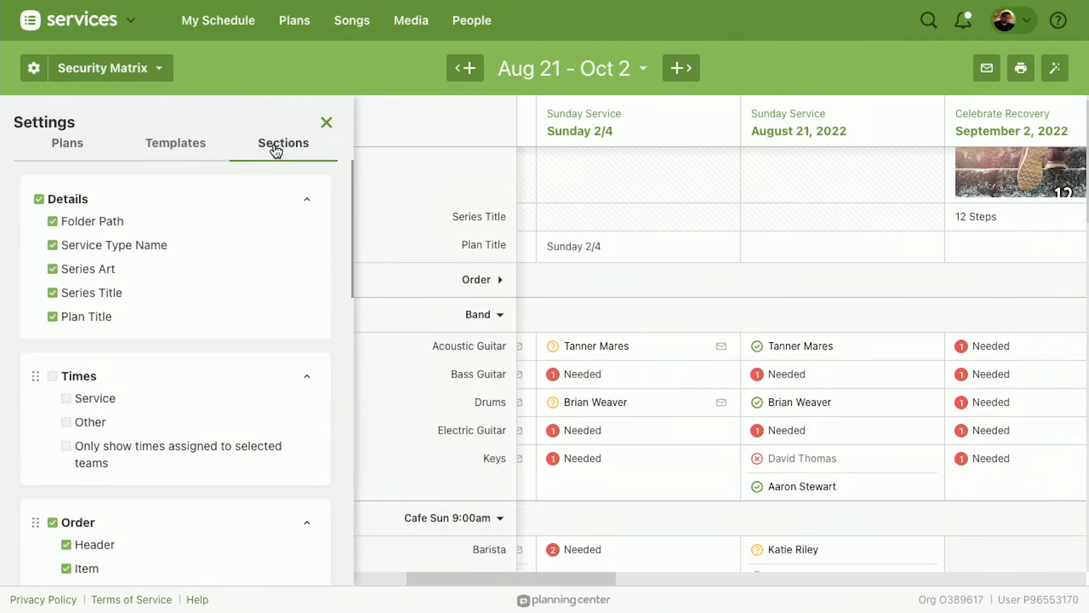
{"action": "scroll", "scroll_direction": "down", "scroll_amount": 3}
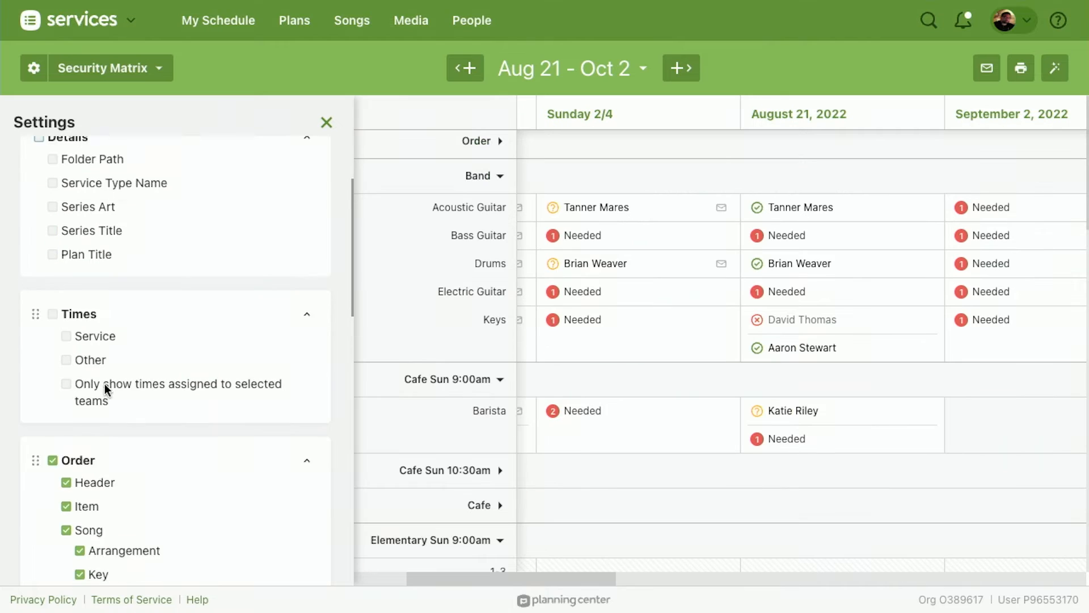
{"action": "scroll", "scroll_direction": "down", "scroll_amount": 3}
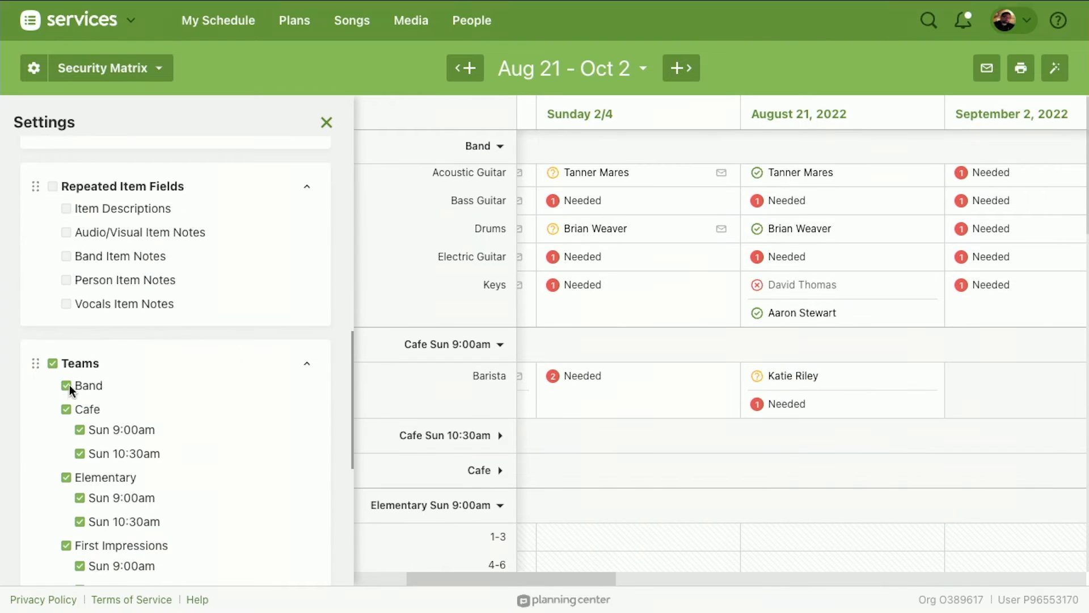
{"action": "left_click", "coordinate": [66, 386]}
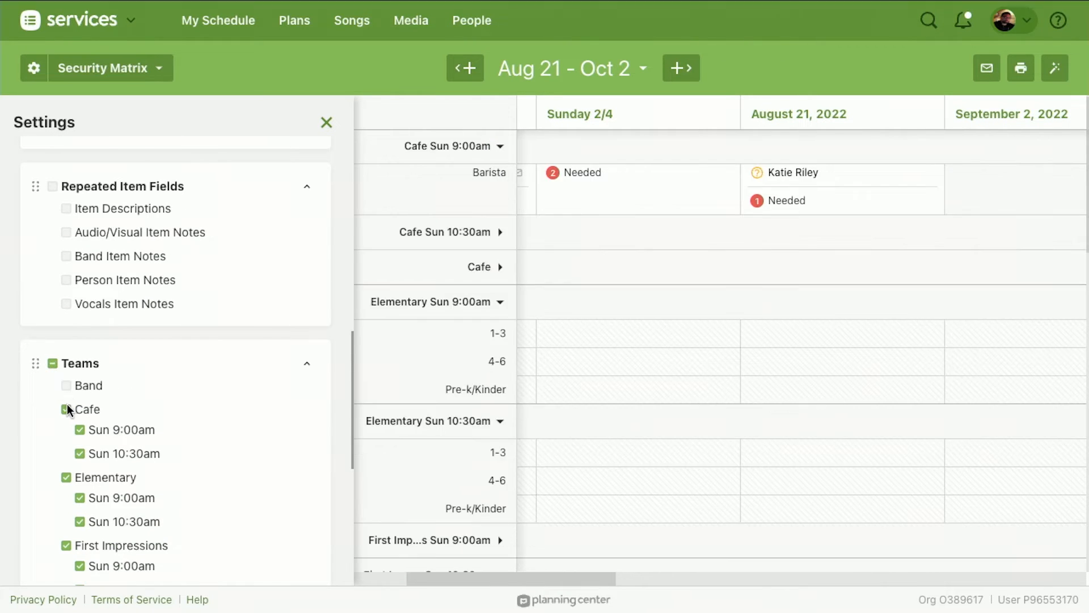
{"action": "left_click", "coordinate": [66, 408]}
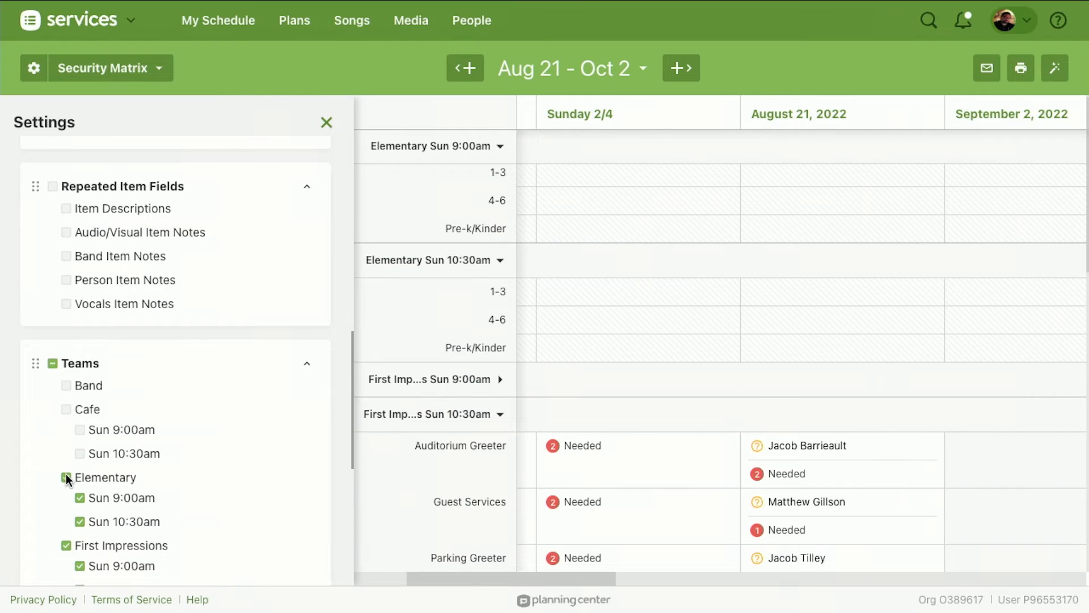
{"action": "scroll", "scroll_direction": "down", "scroll_amount": 3}
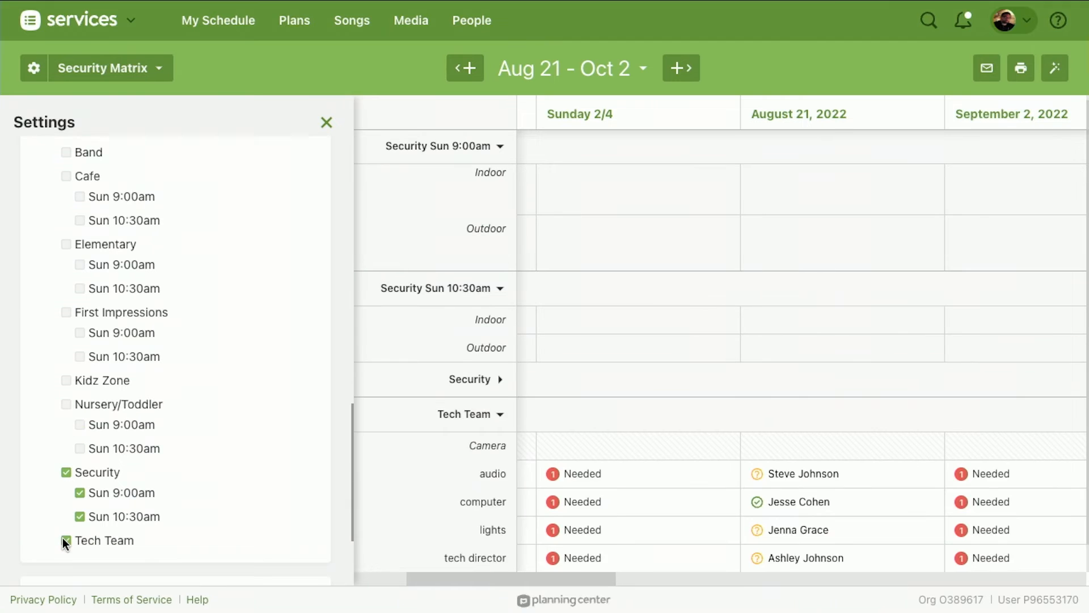
{"action": "left_click", "coordinate": [65, 541]}
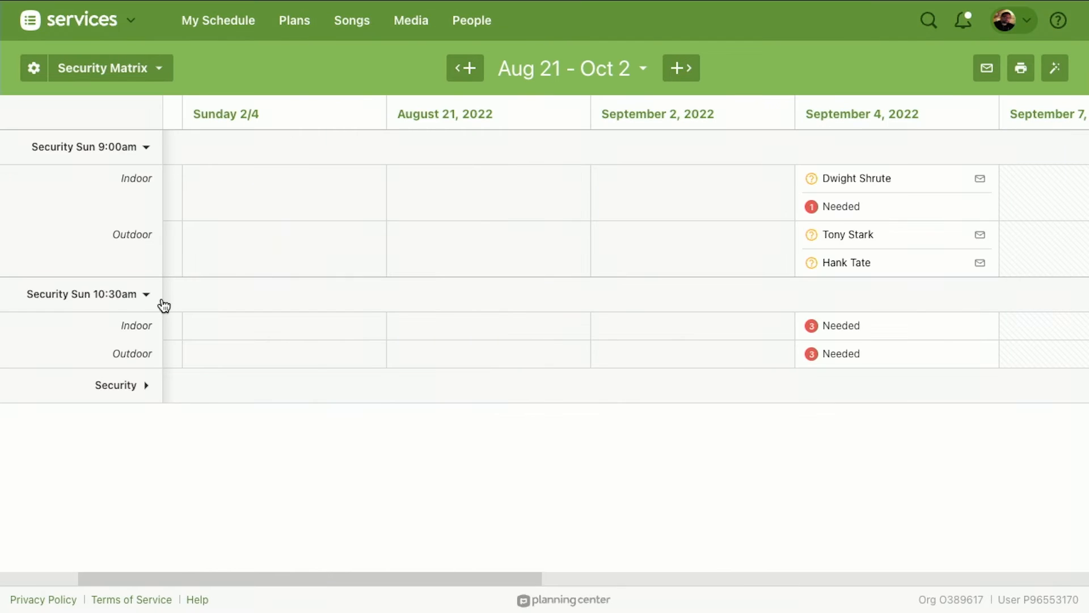
Expand the Security team row to reveal Indoor and Outdoor Security positions across the dates
{"action": "left_click", "coordinate": [146, 384]}
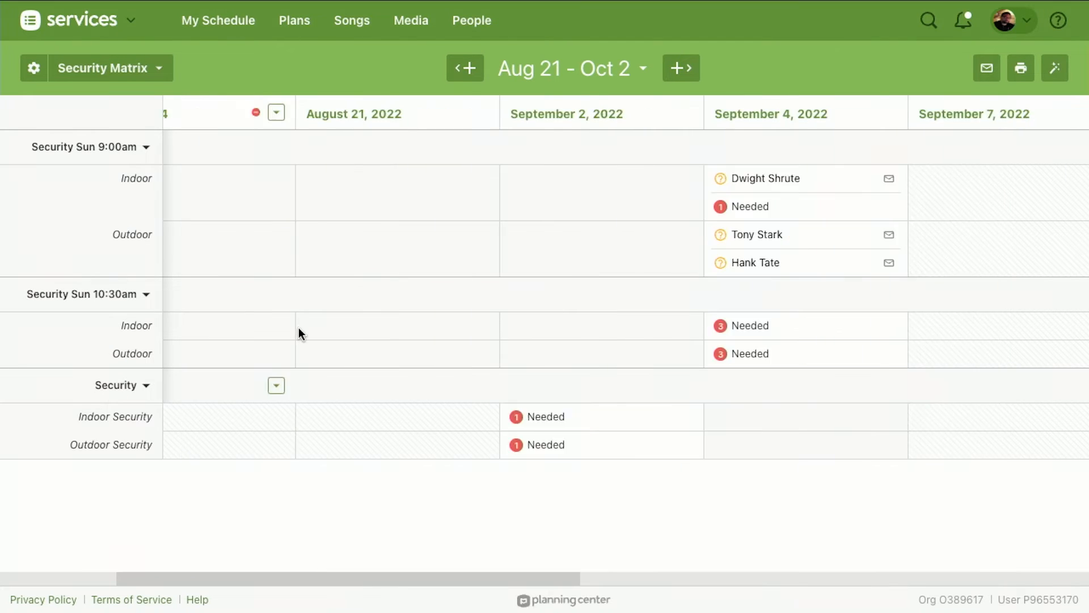
{"action": "scroll", "scroll_direction": "right", "scroll_amount": 3}
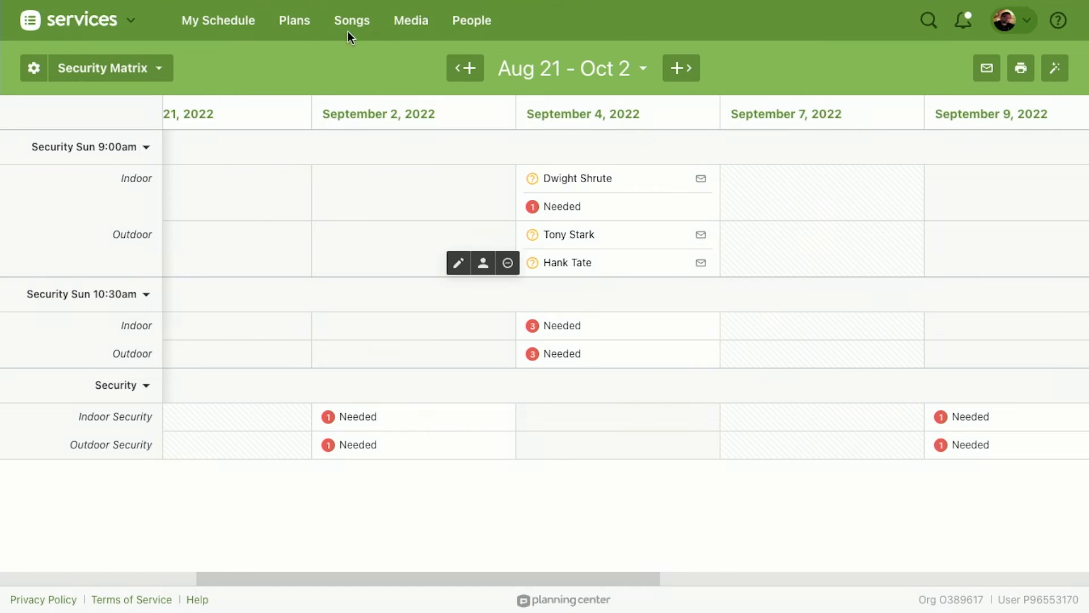
From the Plans page, enter Children's Ministry's matrix and reopen the saved Security Matrix
{"action": "left_click", "coordinate": [294, 20]}
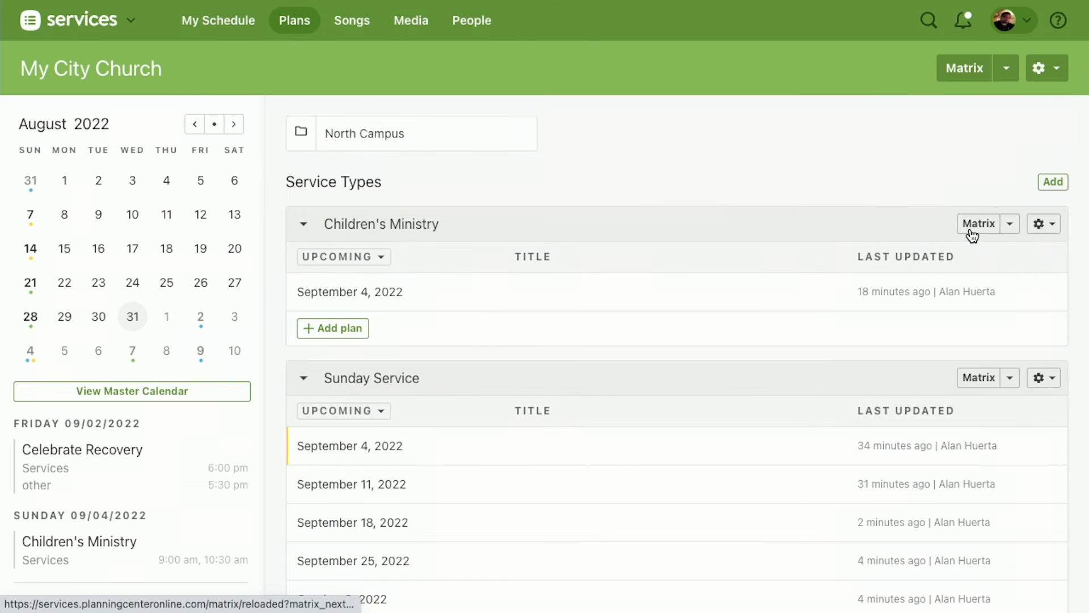
{"action": "left_click", "coordinate": [979, 223]}
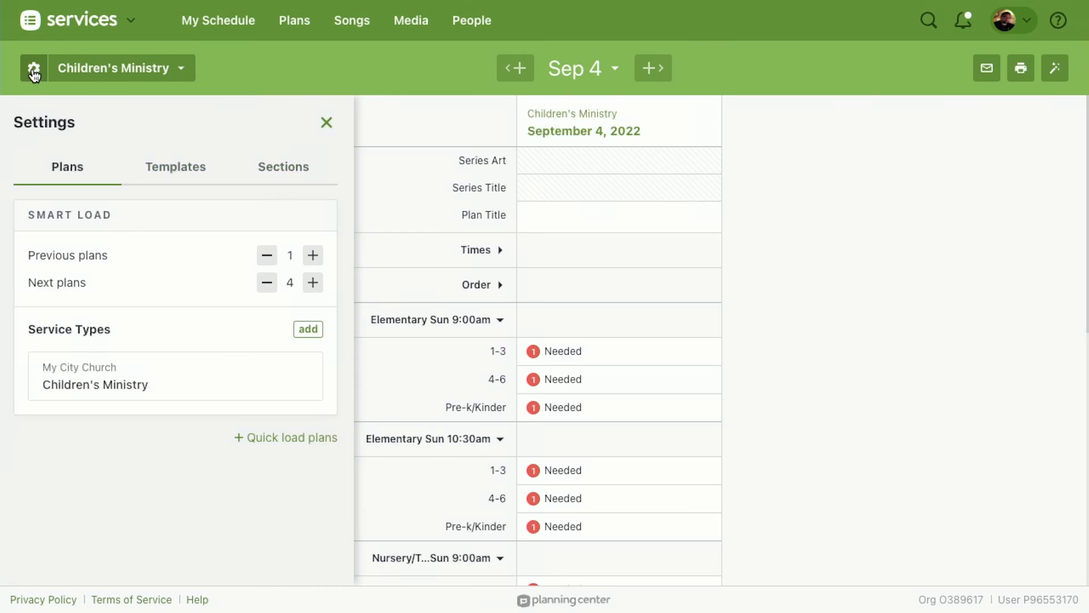
{"action": "left_click", "coordinate": [117, 68]}
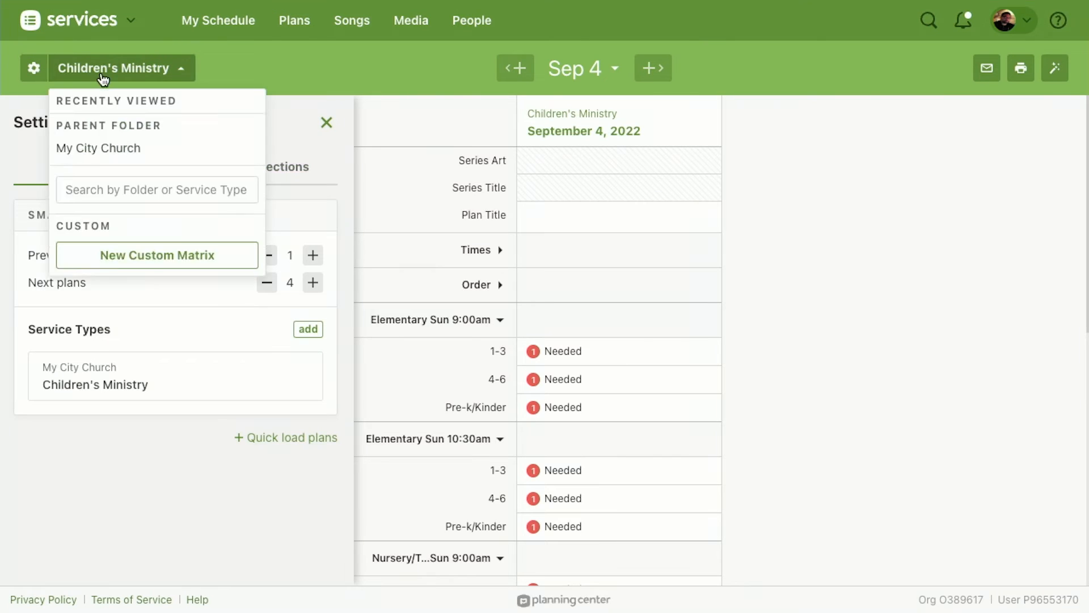
{"action": "left_click", "coordinate": [157, 255]}
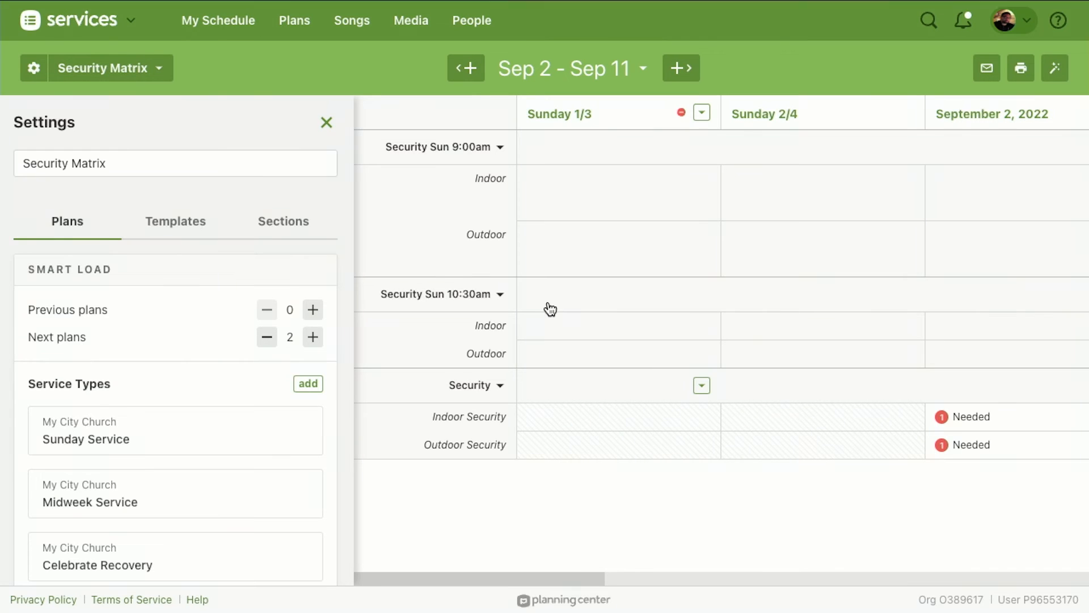
{"action": "left_click", "coordinate": [325, 123]}
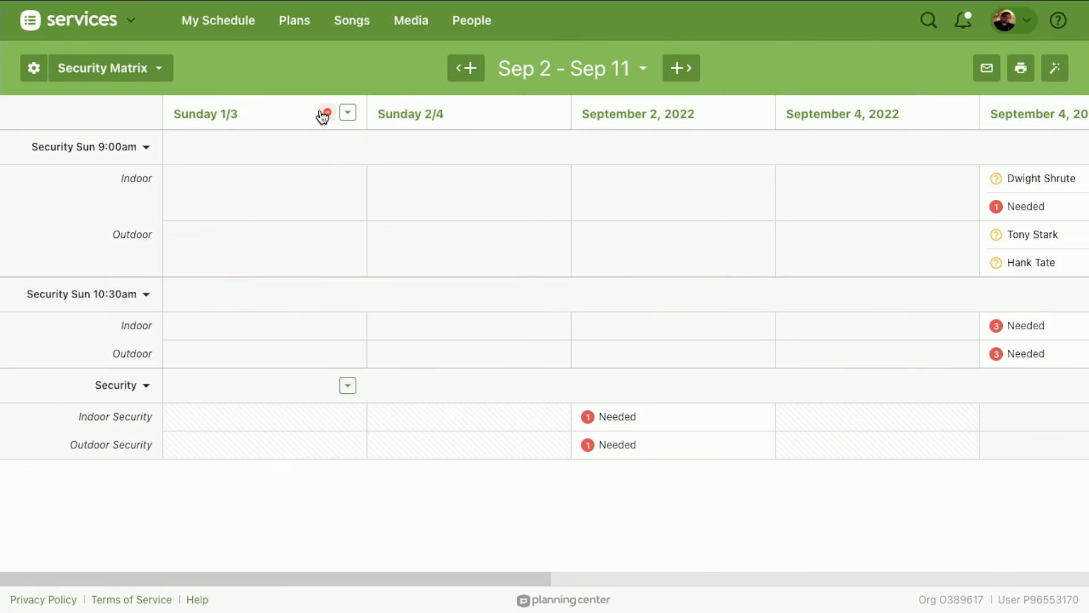
{"action": "mouse_move", "coordinate": [322, 112]}
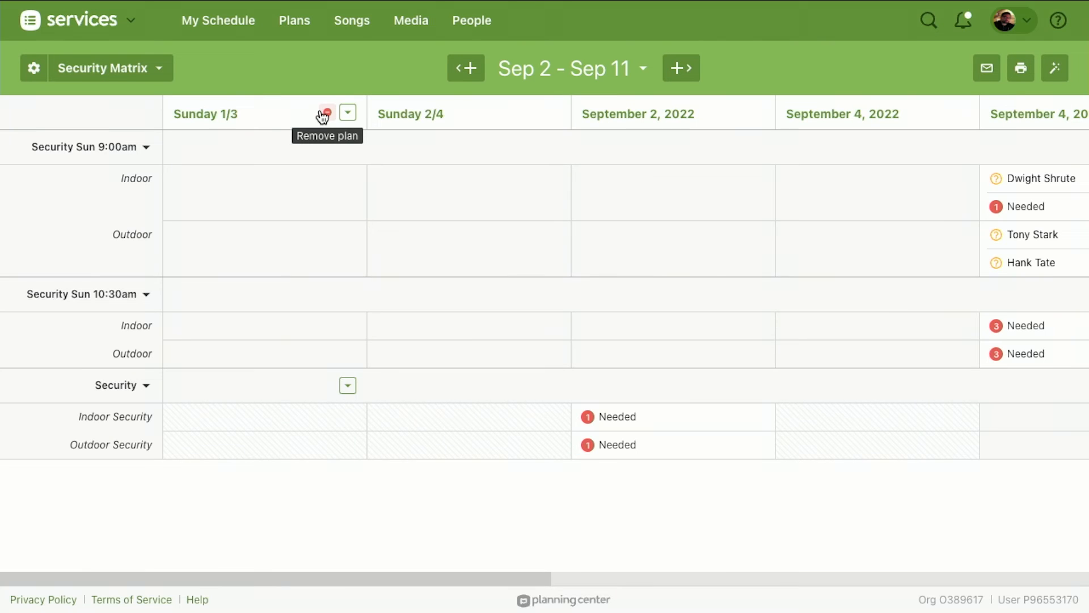